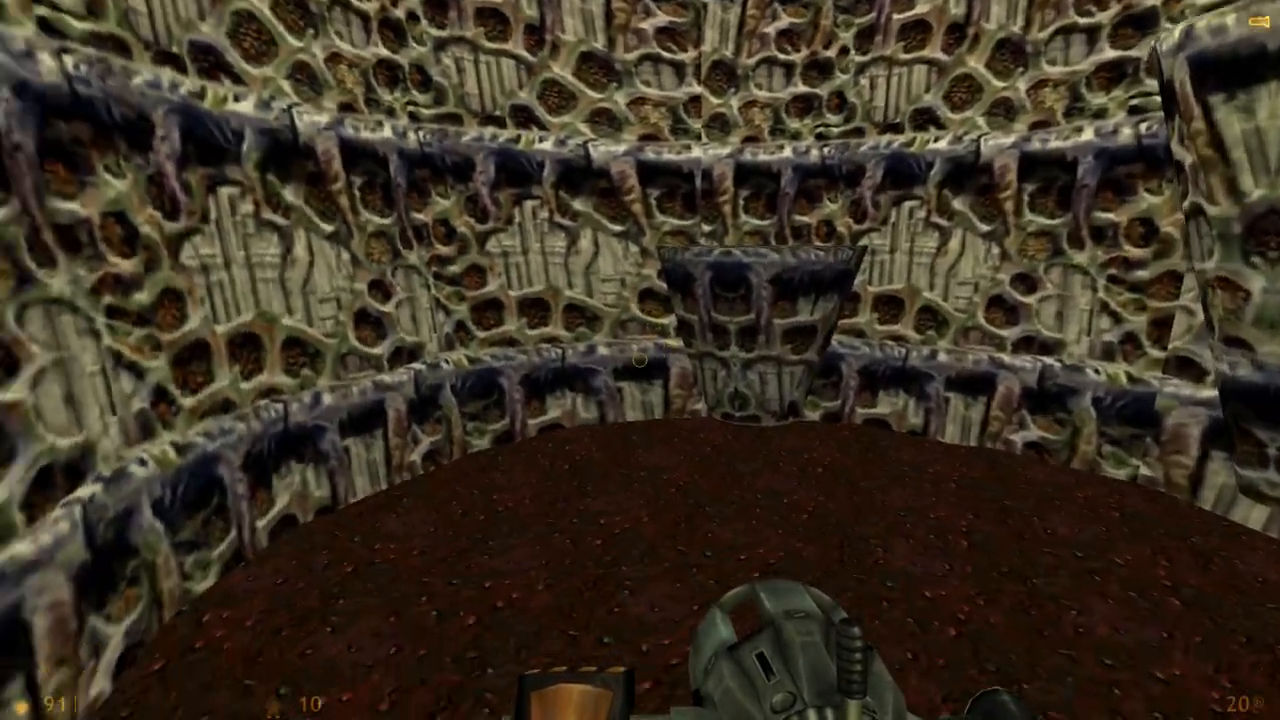
pyautogui.moveTo(640, 360)
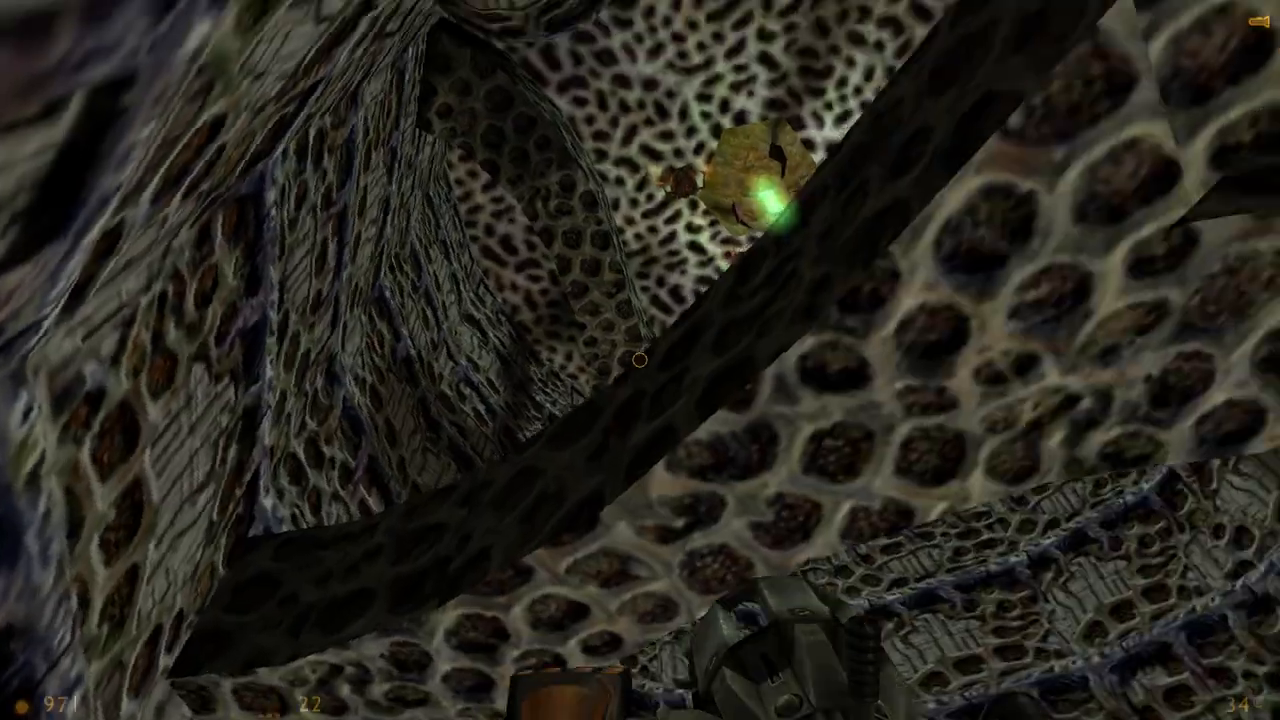
pyautogui.click(640, 360)
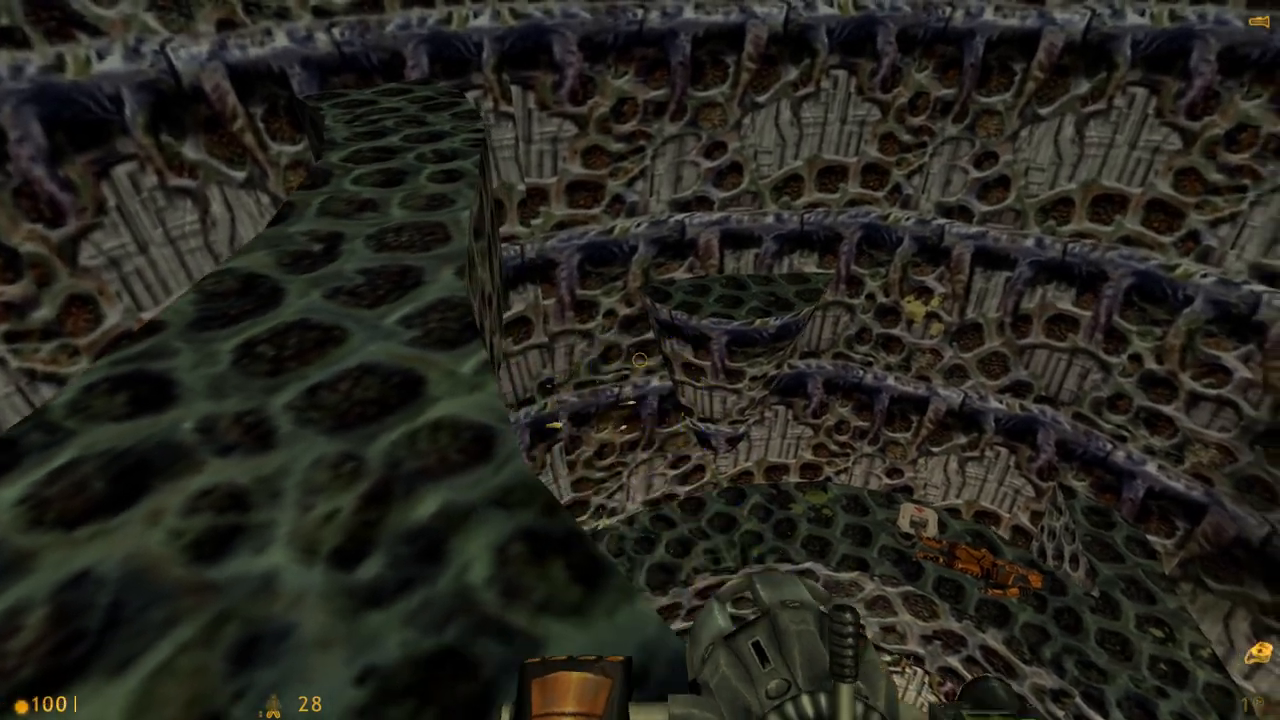
pyautogui.moveTo(638, 363)
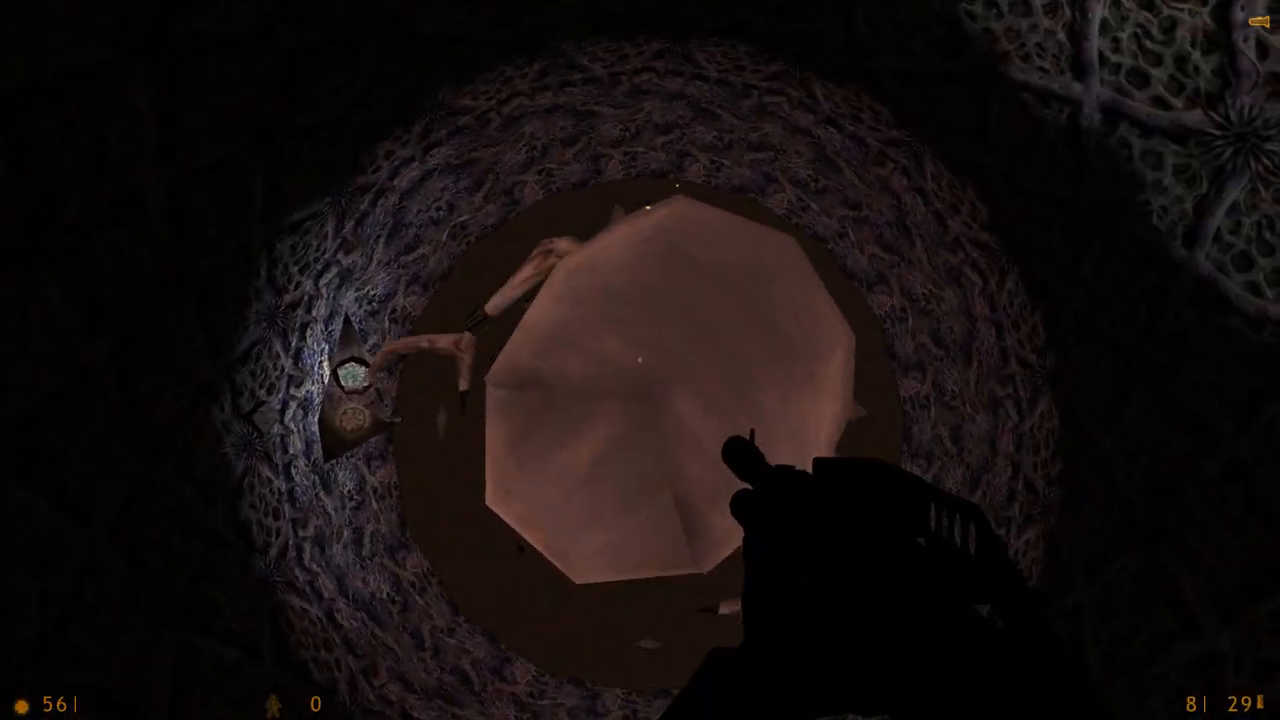
pyautogui.click(640, 360)
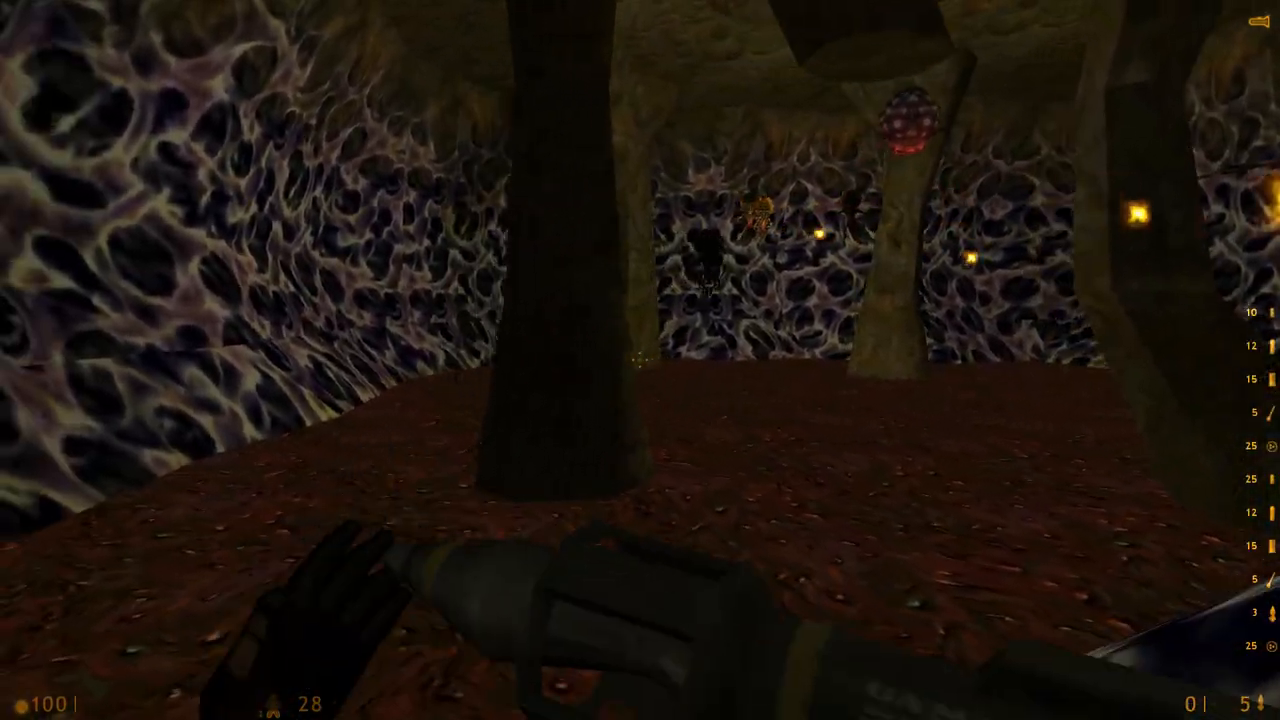
pyautogui.click(640, 360)
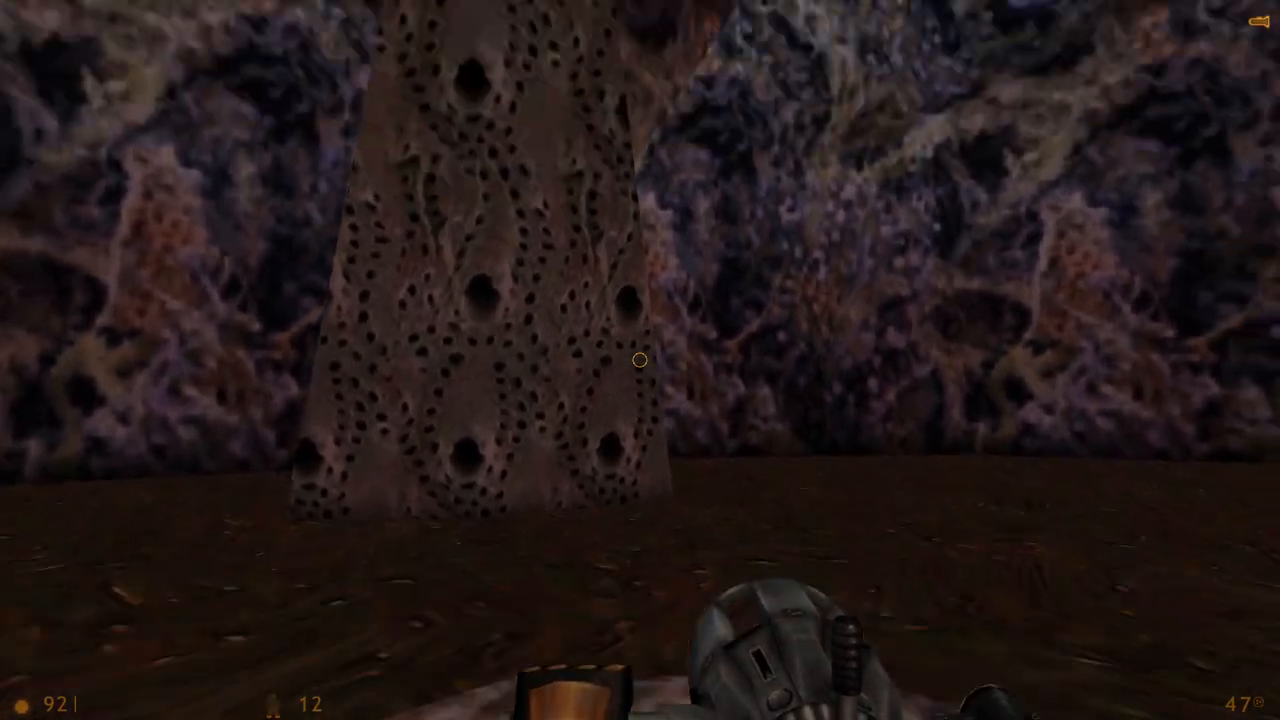
pyautogui.moveTo(640, 360)
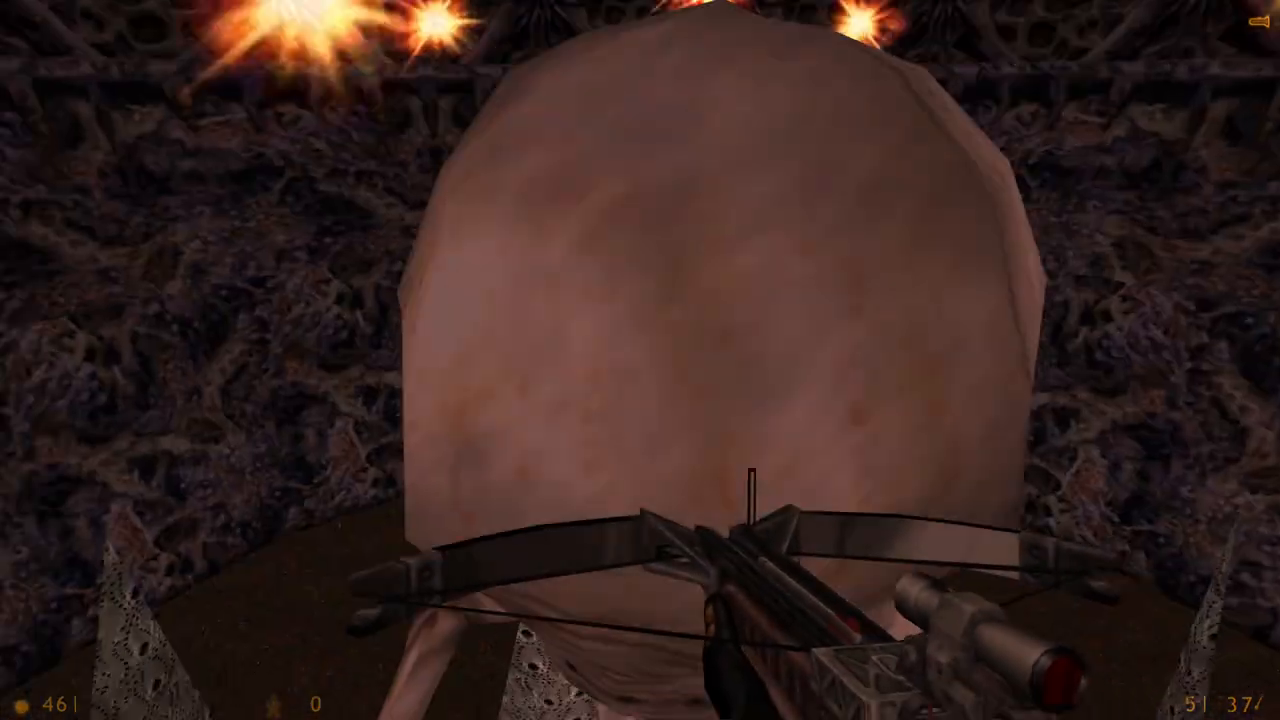
pyautogui.click(640, 360)
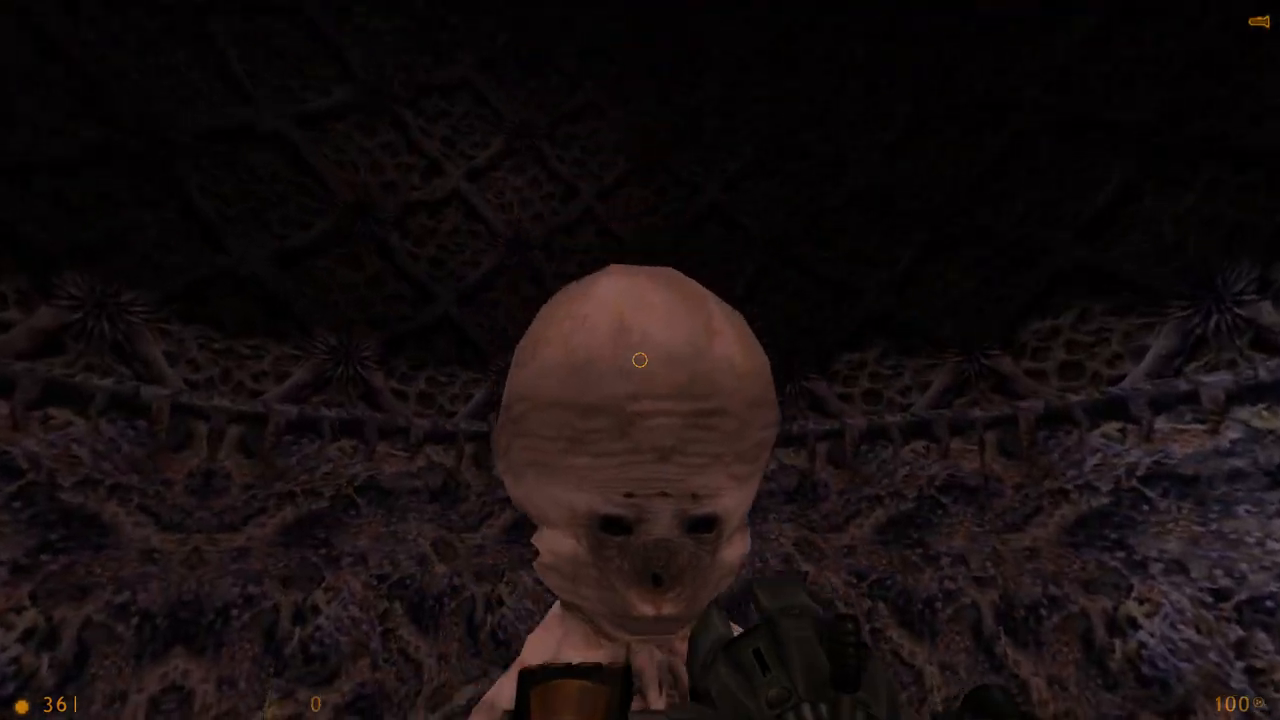
pyautogui.click(640, 360)
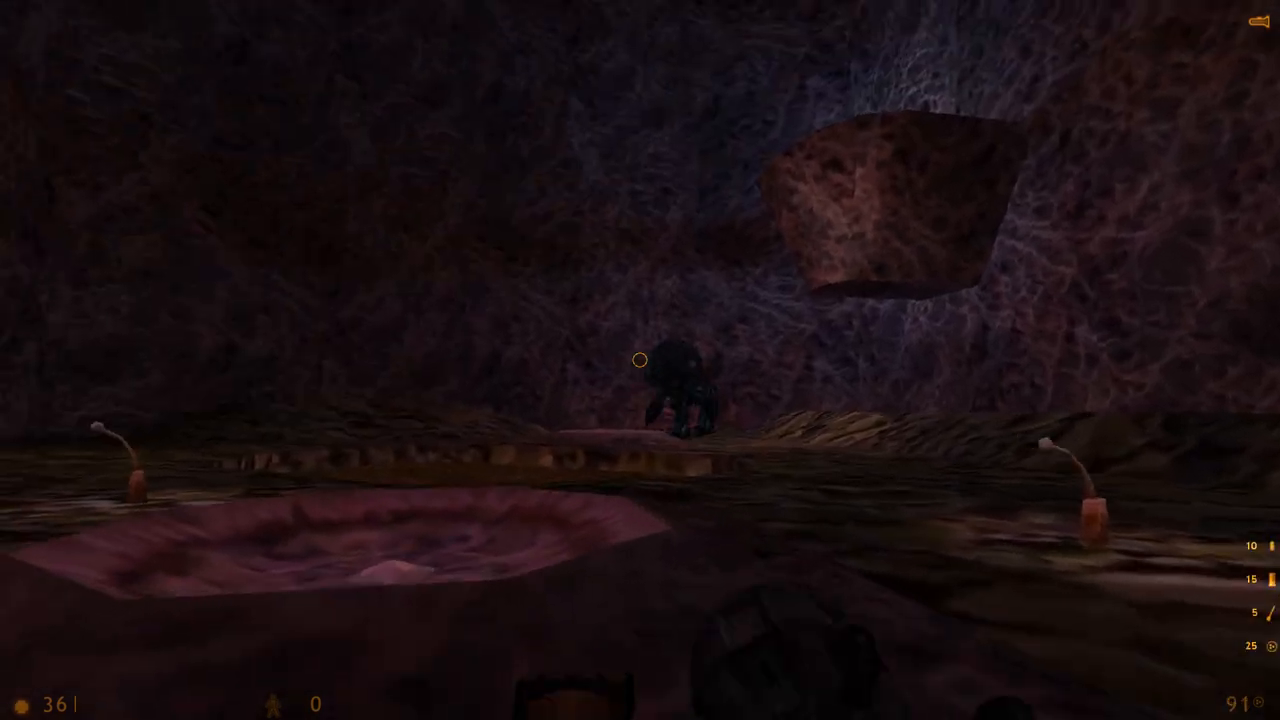
pyautogui.moveTo(640, 360)
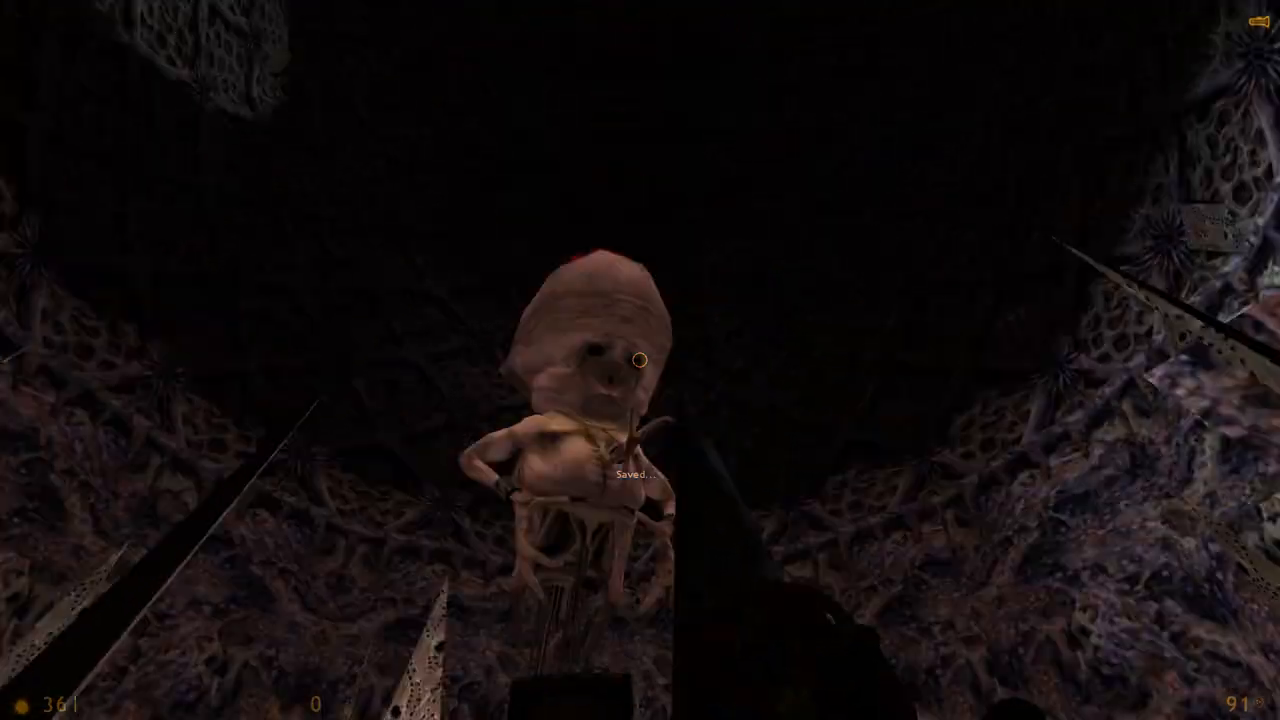
pyautogui.click(640, 360)
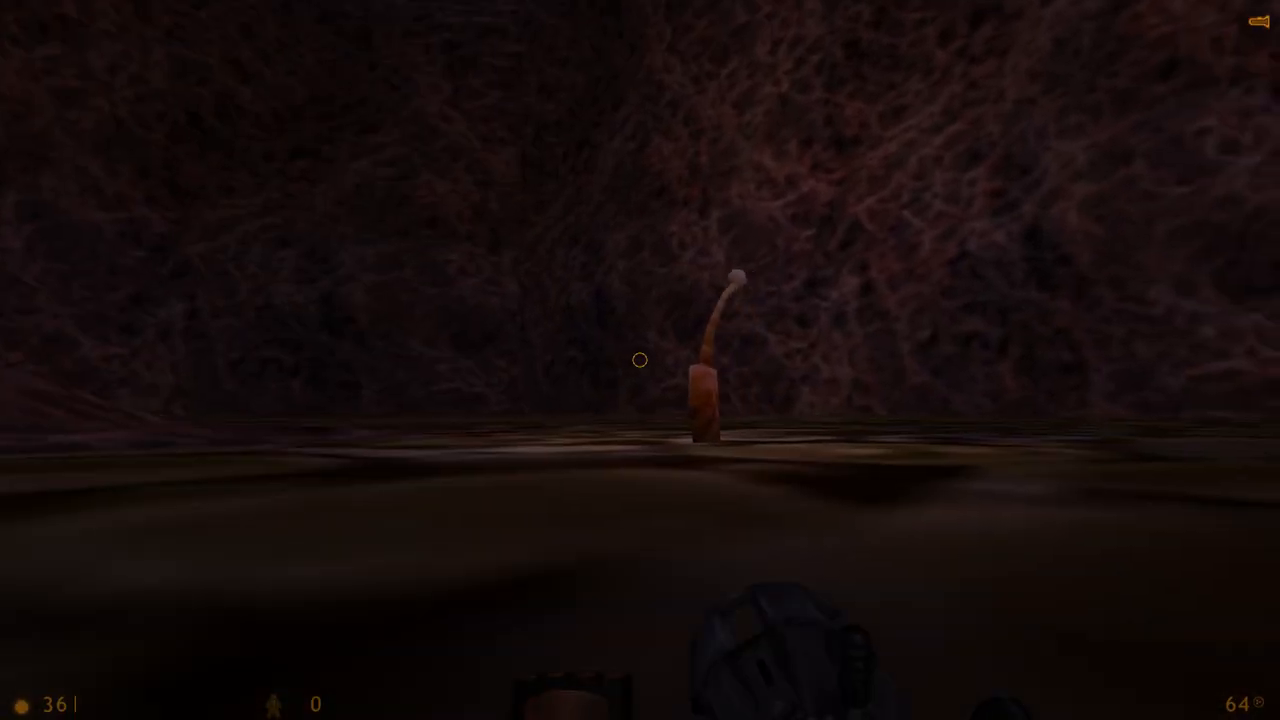
pyautogui.moveTo(637, 360)
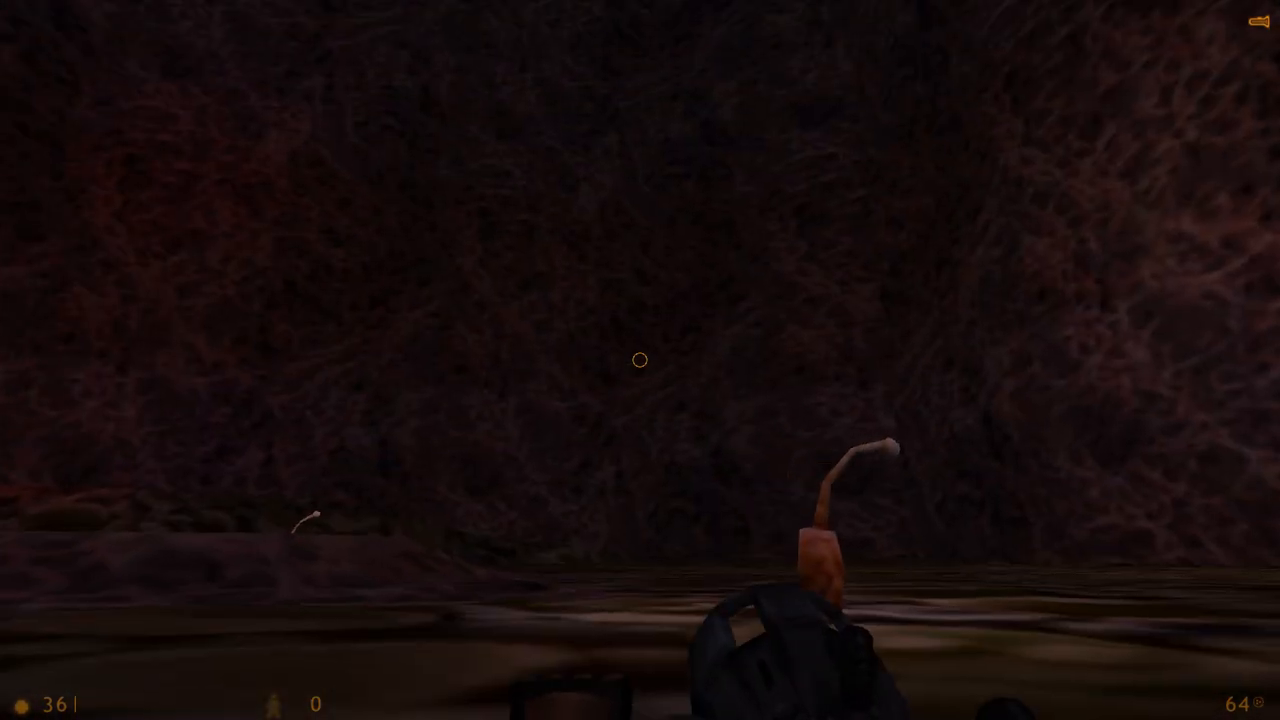
pyautogui.moveTo(638, 360)
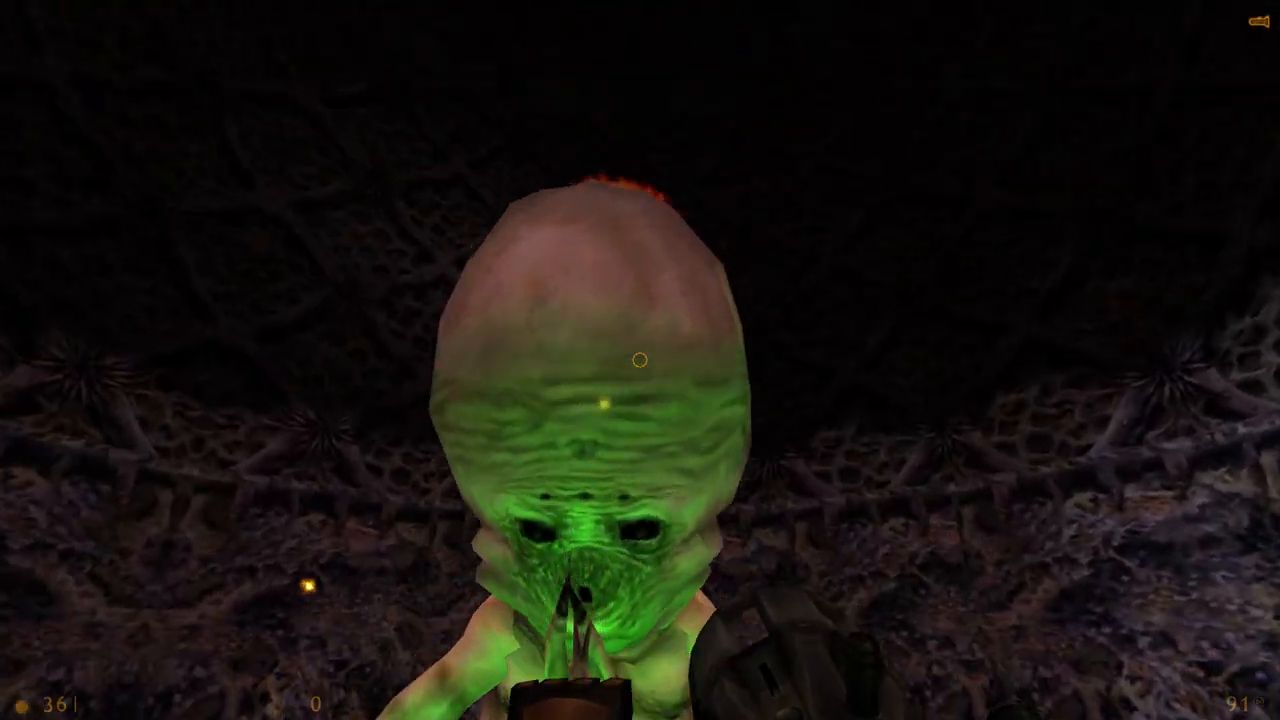
pyautogui.click(640, 360)
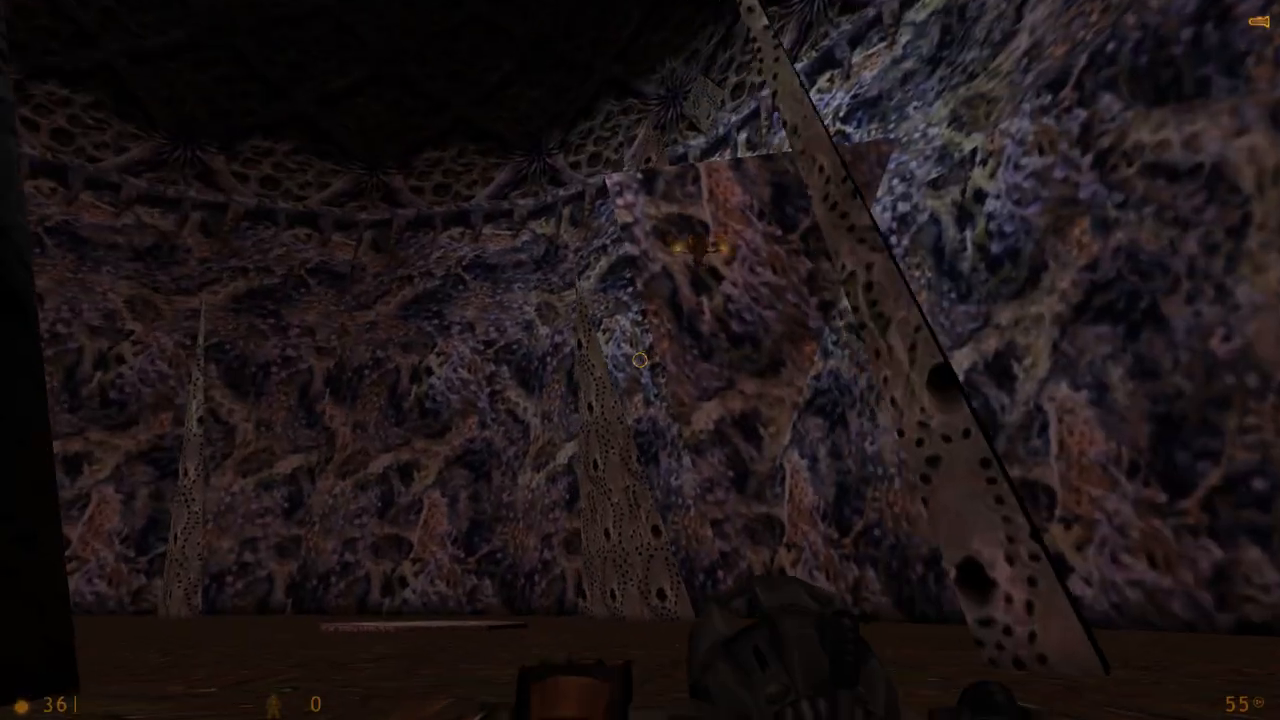
pyautogui.click(640, 360)
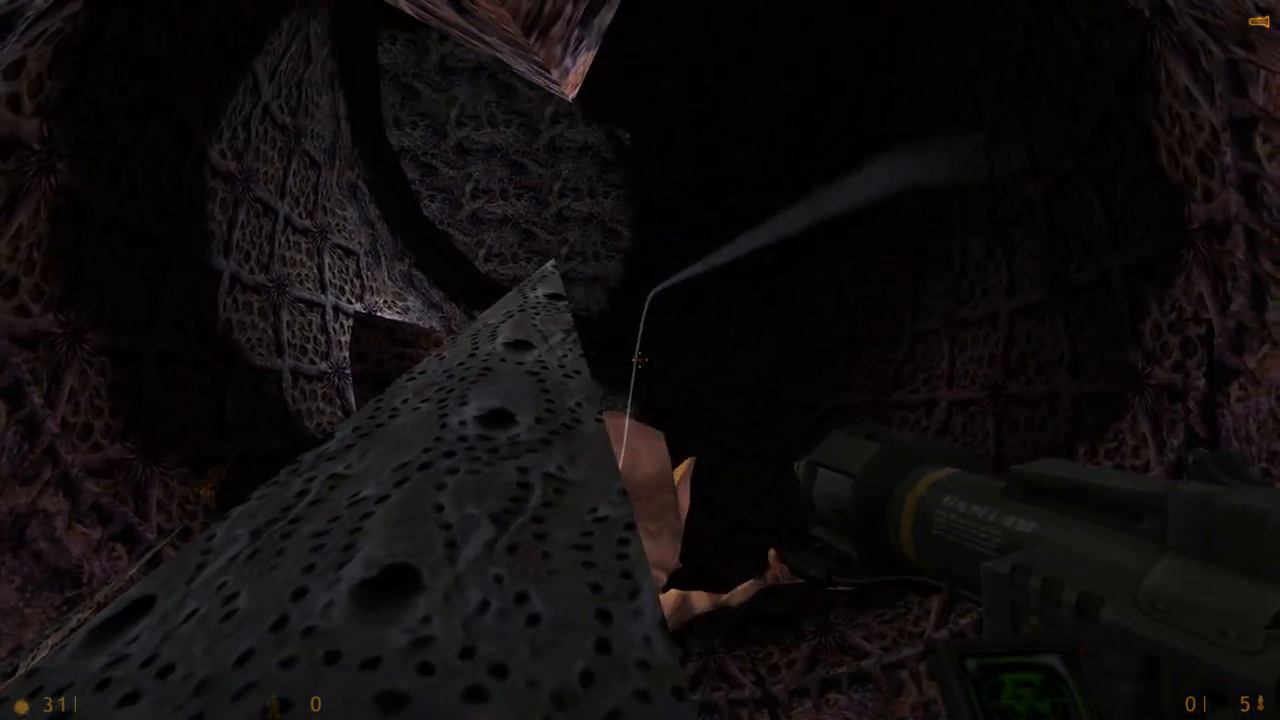
pyautogui.click(640, 360)
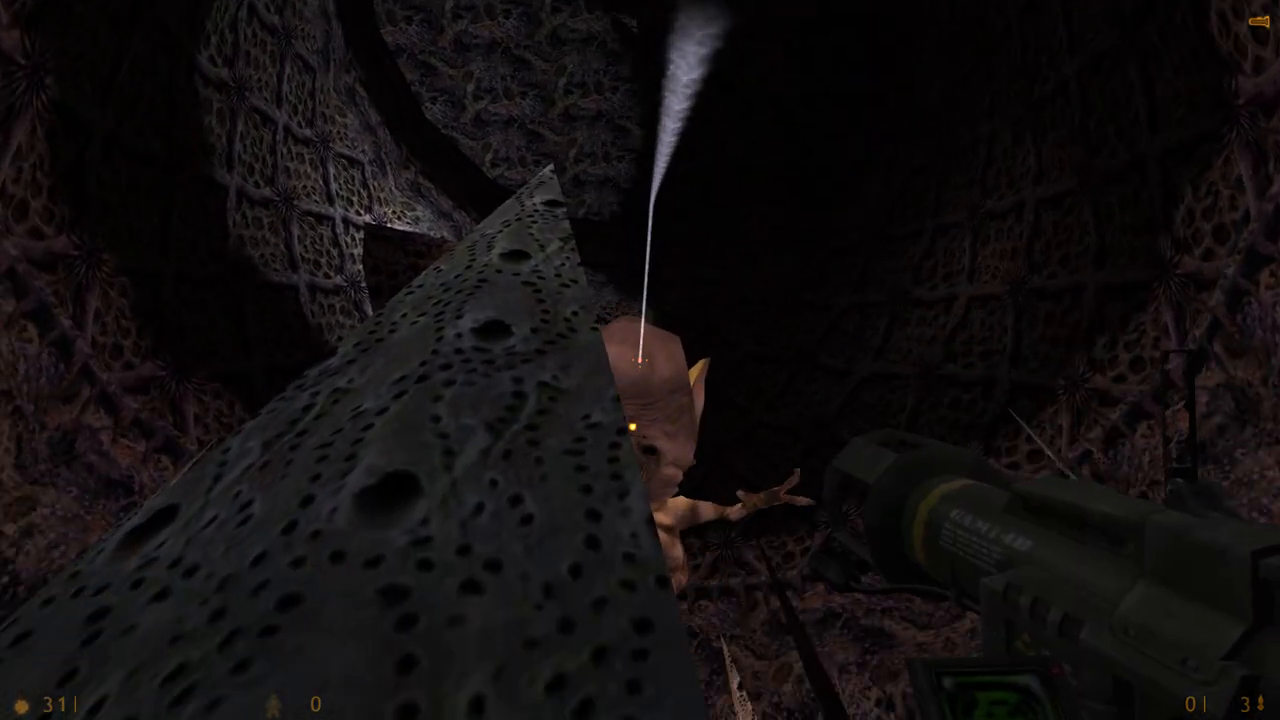
pyautogui.click(640, 360)
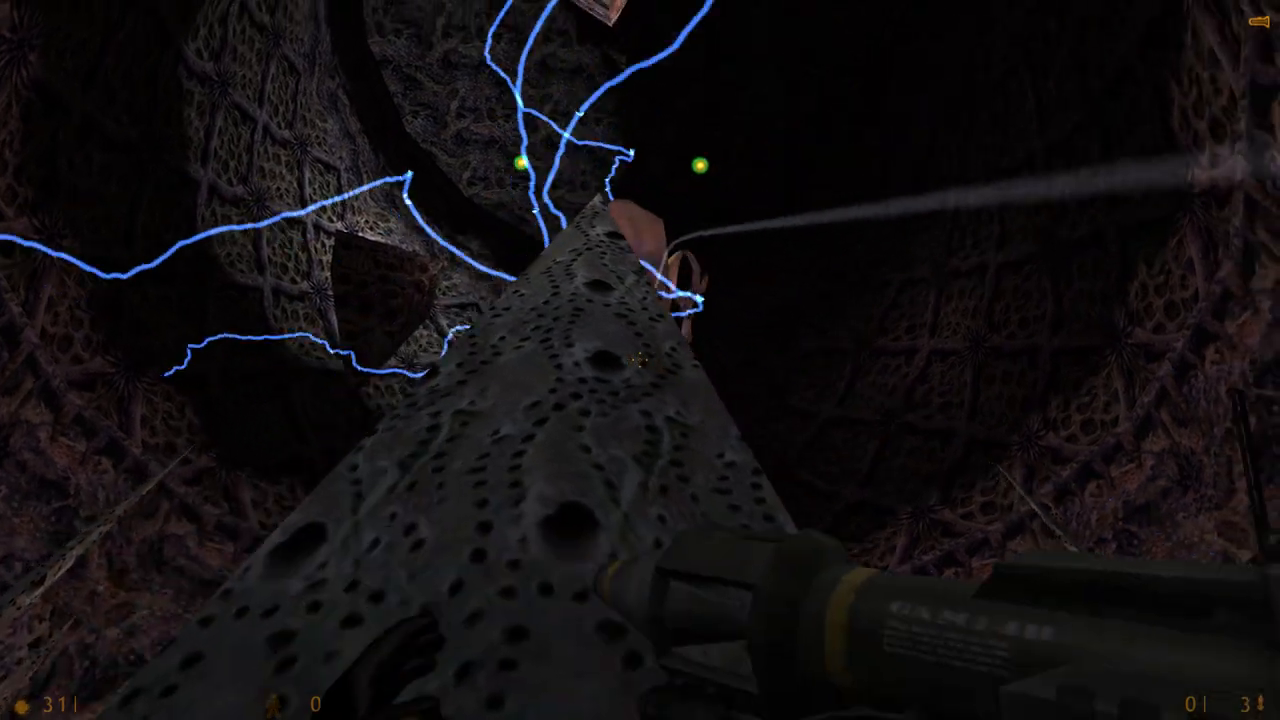